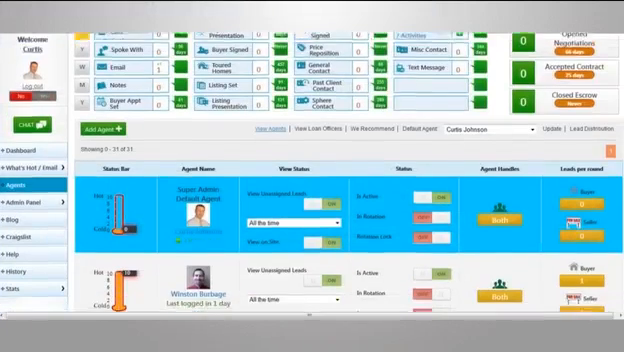
Scroll down through the agent overview list toward the Lead Distribution link
scroll(down, 3)
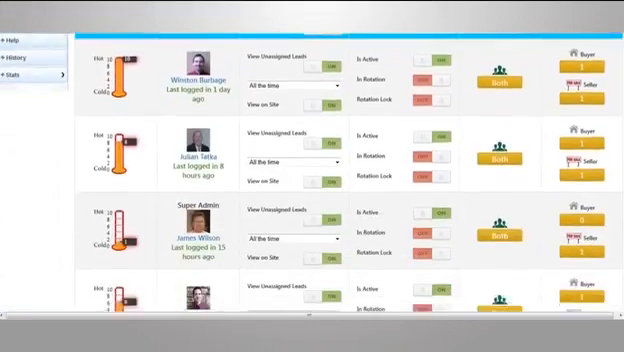
scroll(down, 3)
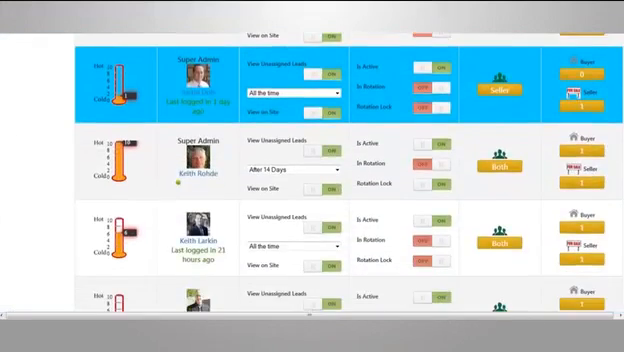
scroll(down, 3)
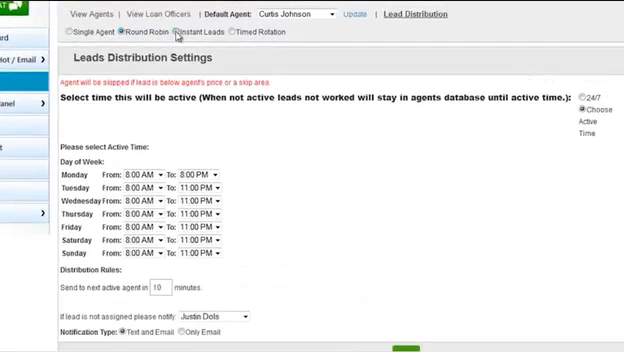
Choose Timed Rotation as the distribution mode, keeping the 15-minute round-robin fallback
click(224, 32)
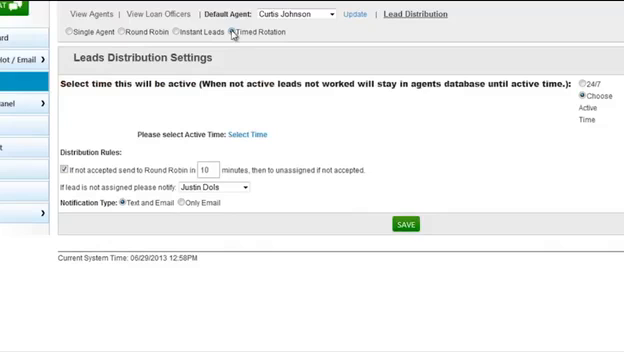
right_click(260, 132)
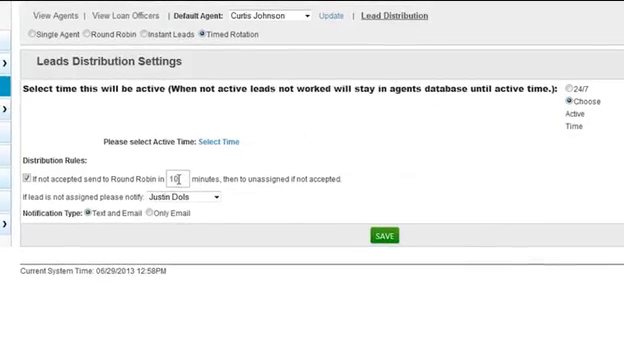
Set the round-robin fallback for unaccepted leads to 5 minutes
text(5)
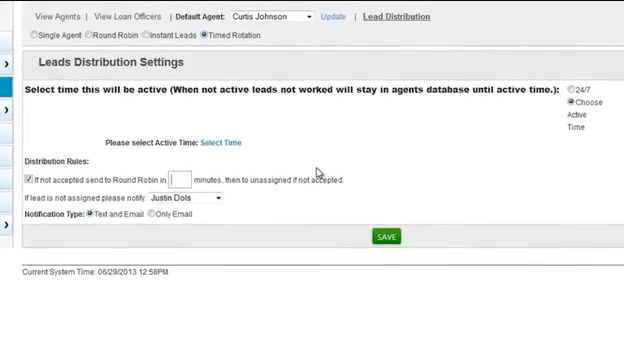
text(45)
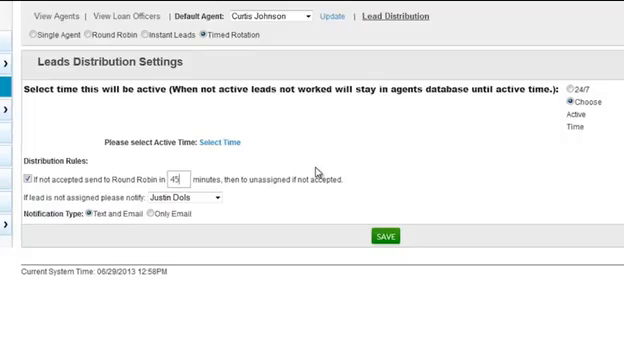
text(5)
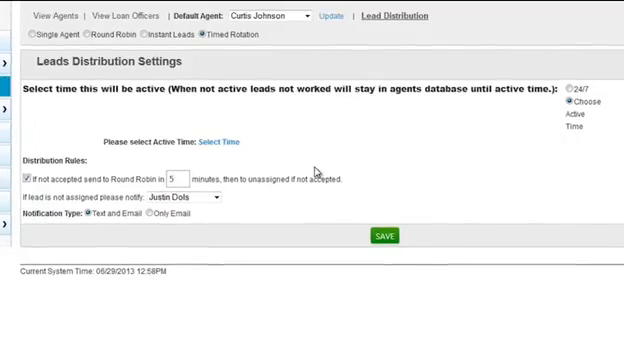